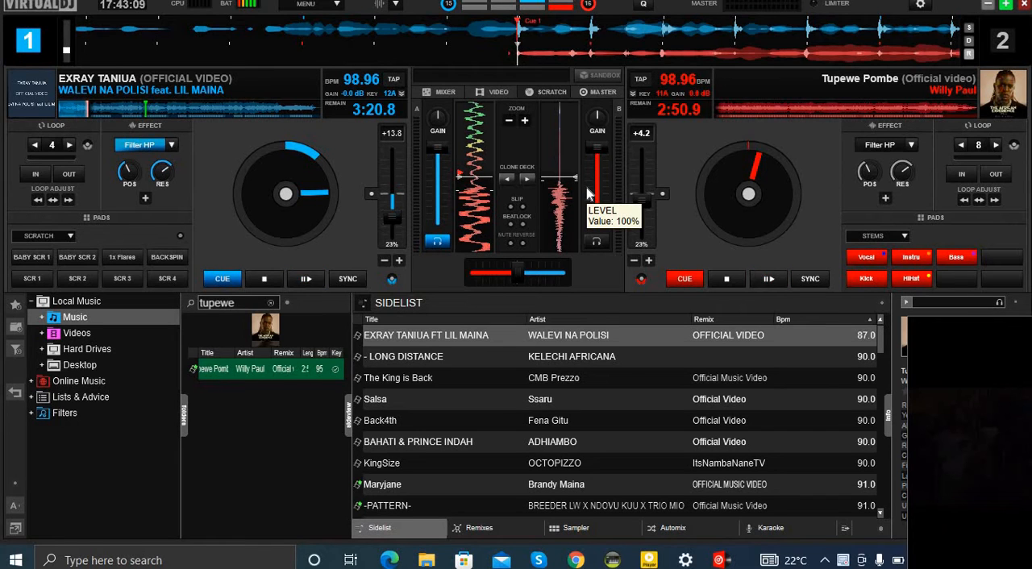
mouse_move(681, 154)
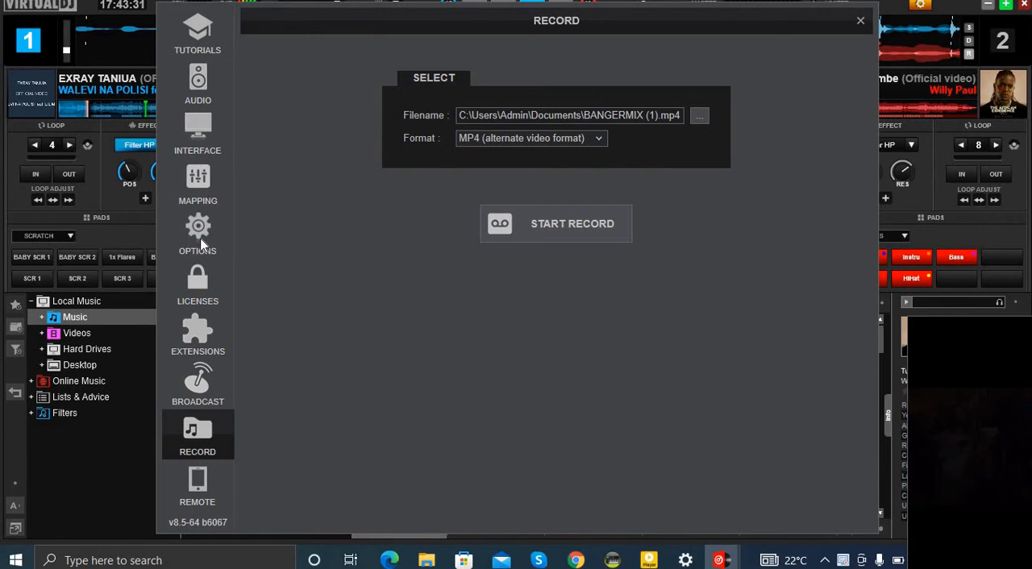
Show the keyboard custom mapping list in VirtualDJ's settings via Options
left_click(196, 234)
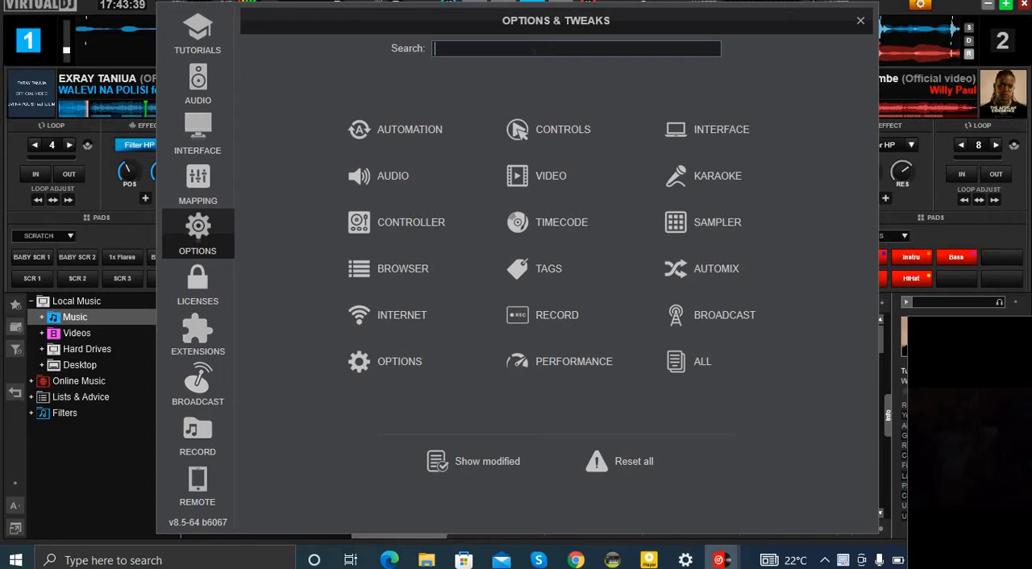
left_click(196, 181)
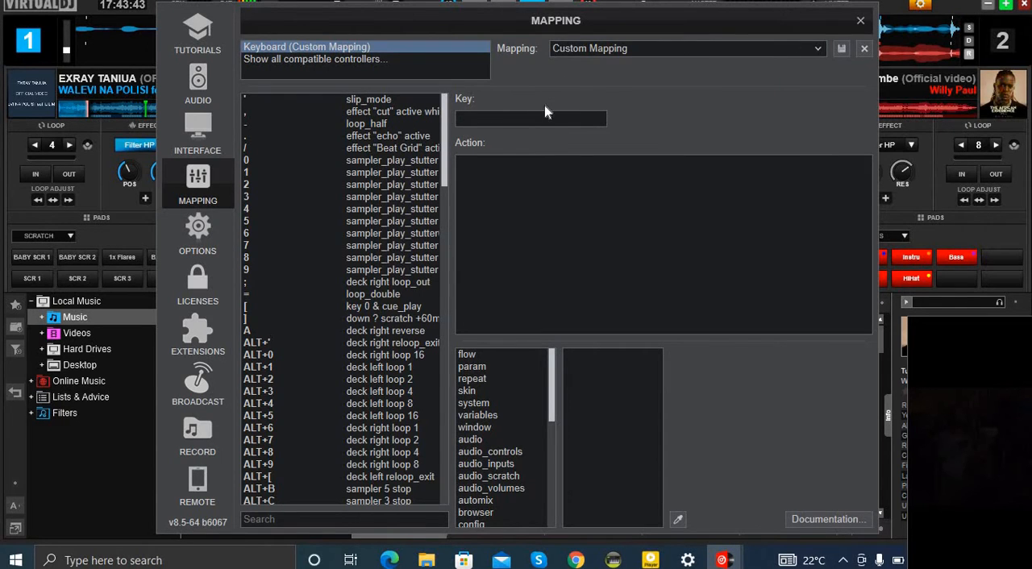
Ready the Key field and search the Start menu for the On-Screen Keyboard ('onscren')
left_click(530, 120)
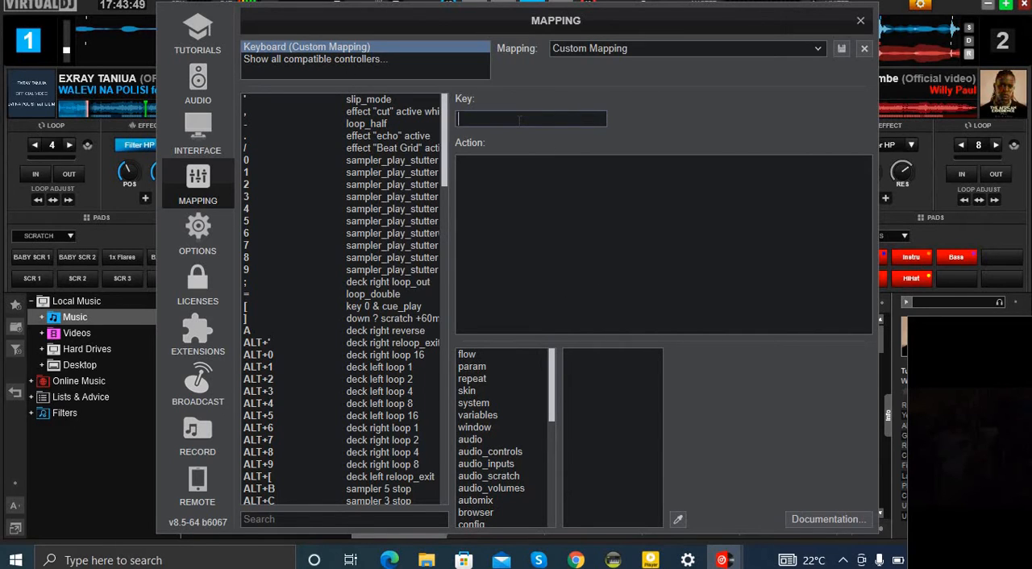
left_click(15, 561)
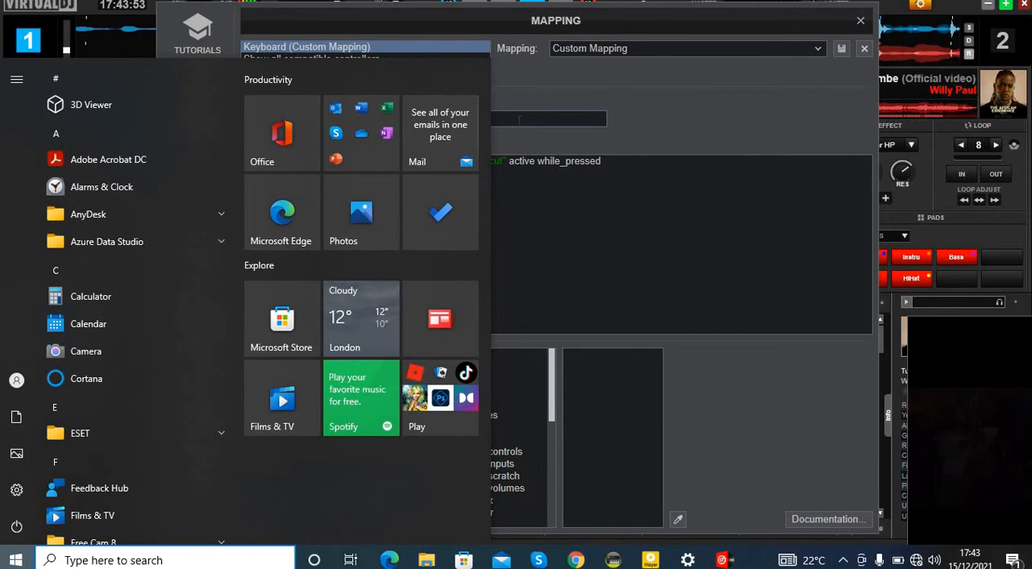
type("onscren")
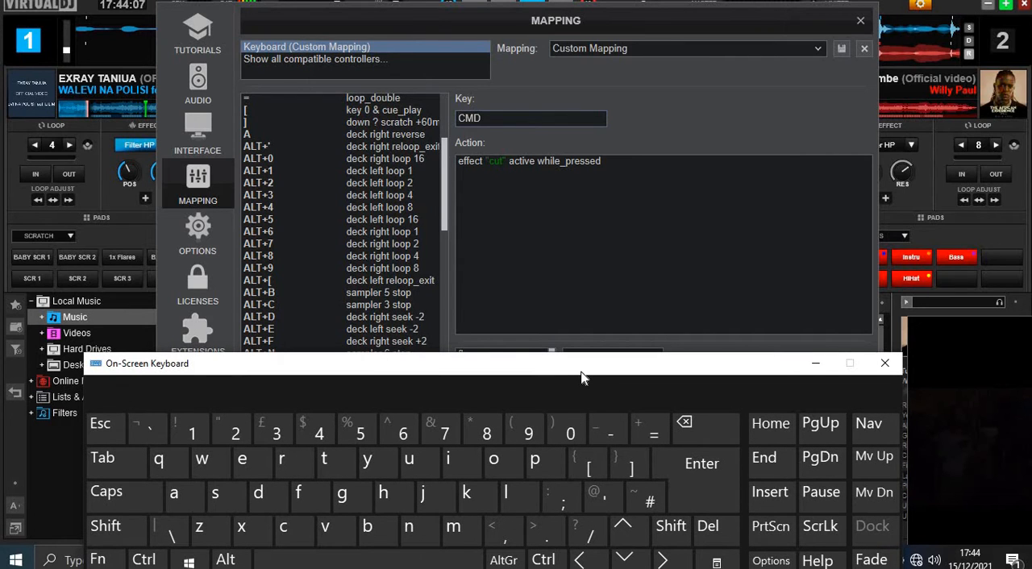
Nudge the On-Screen Keyboard up and select the ']' scratch +60ms/−60ms entry
left_click_drag(583, 362, 577, 354)
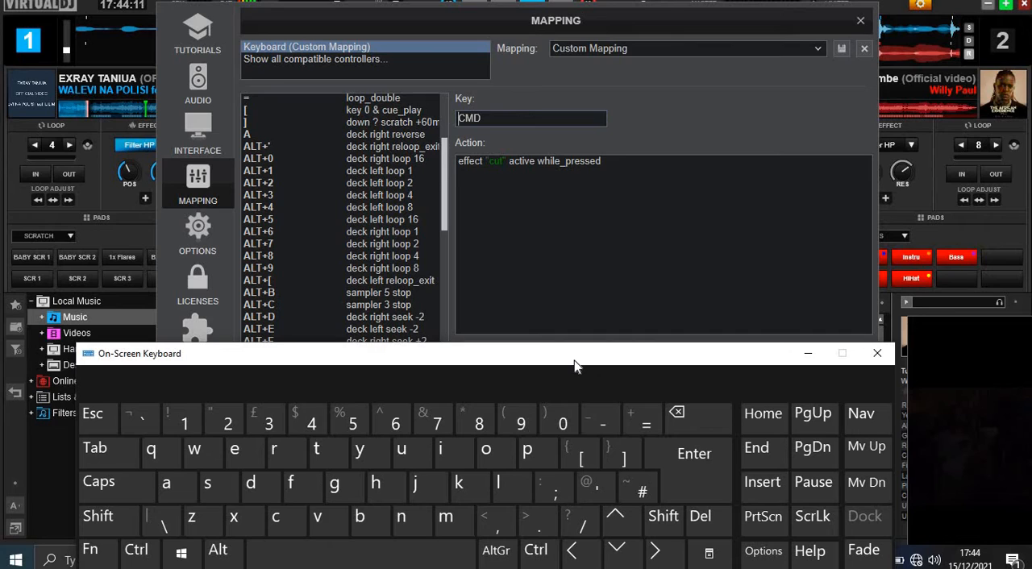
mouse_move(555, 356)
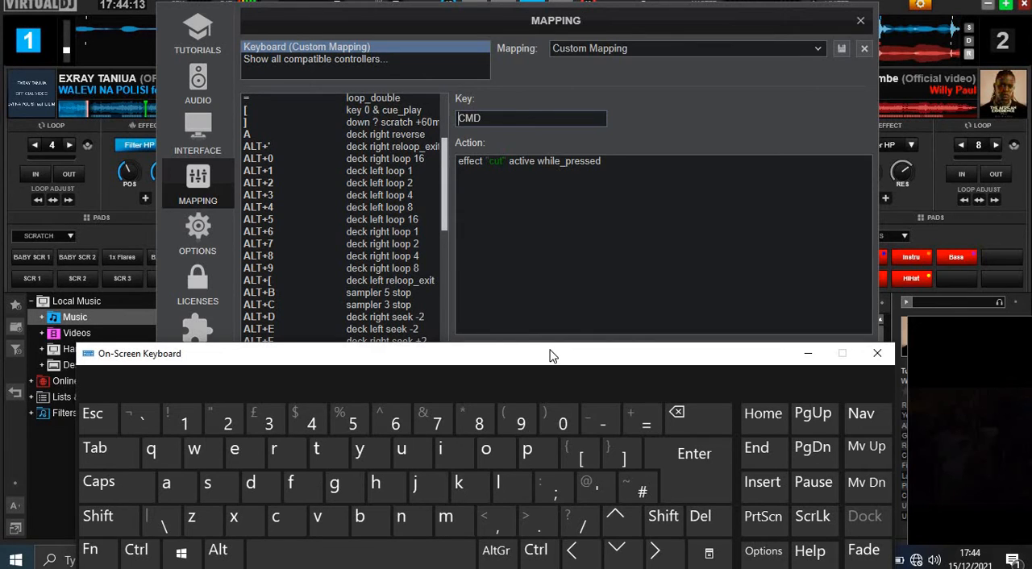
left_click(532, 118)
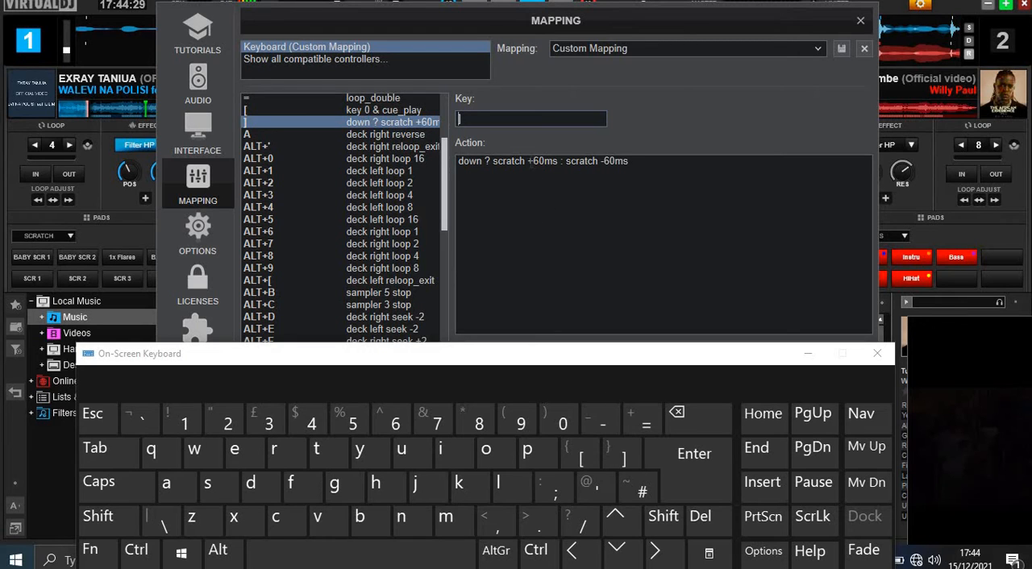
Edit the 60 ms scratch amount, then check M (240 ms) and N (120 ms) scratch keys
double_click(541, 160)
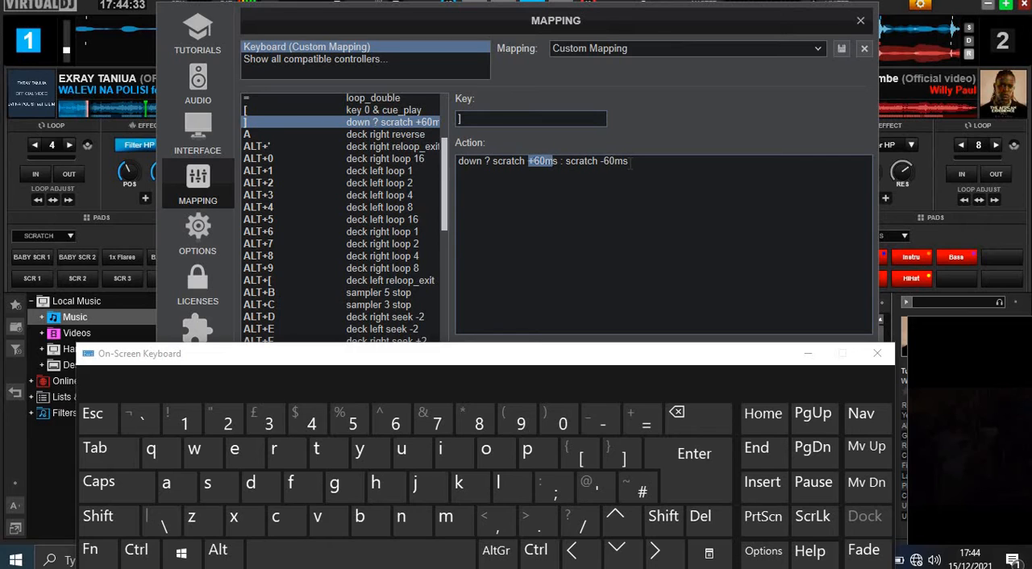
mouse_move(632, 406)
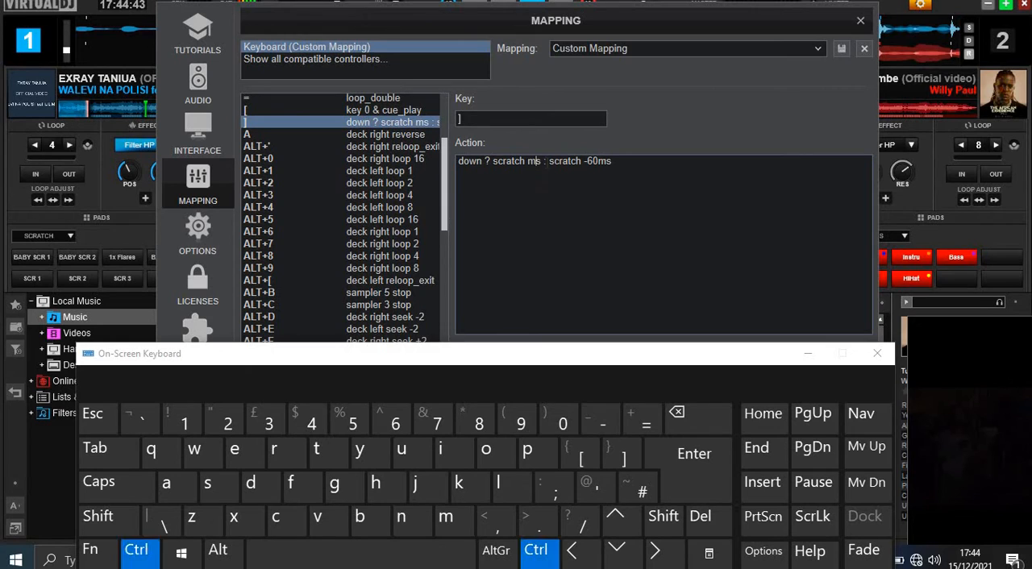
double_click(510, 160)
type("+60")
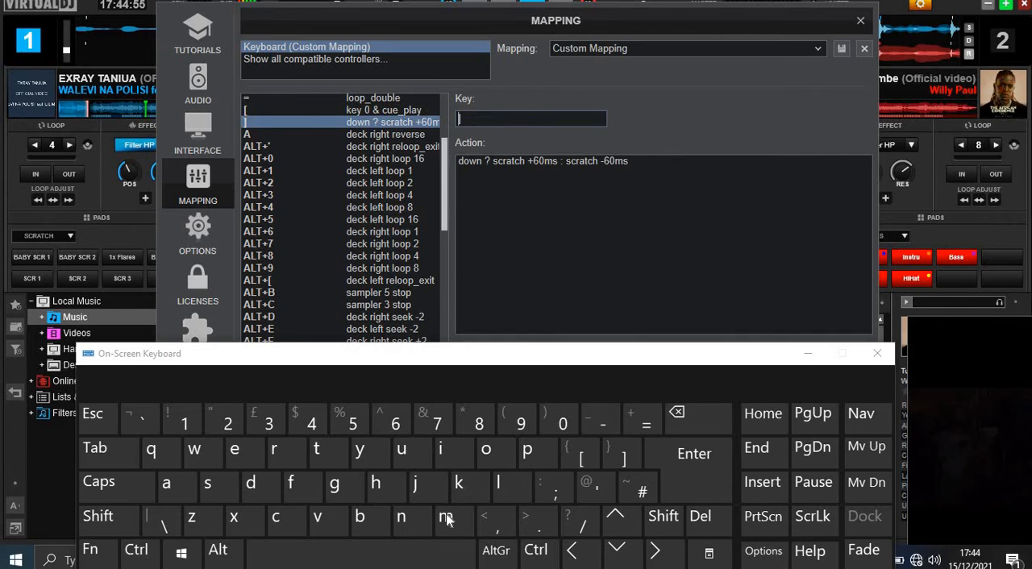
left_click(445, 516)
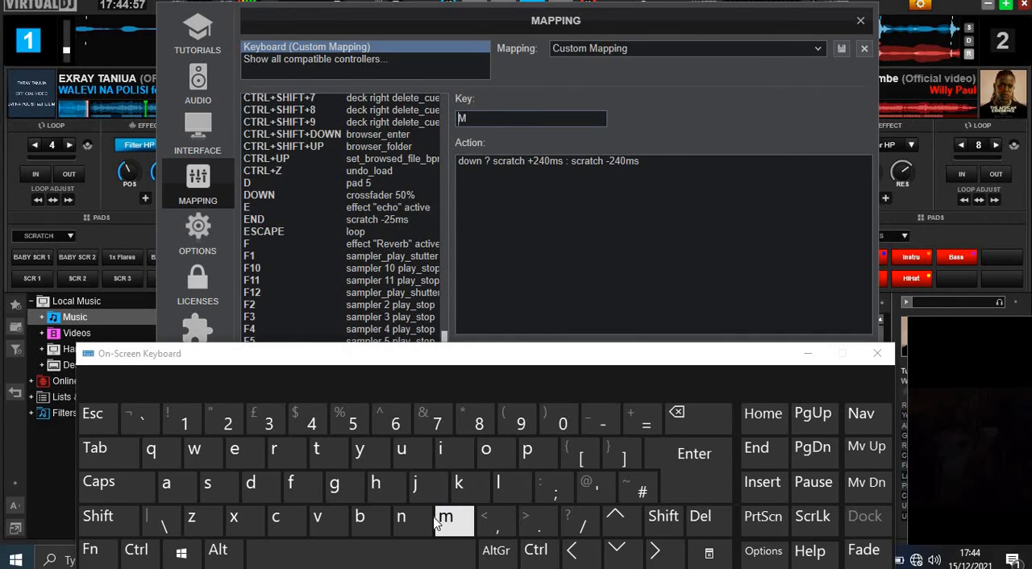
left_click(400, 516)
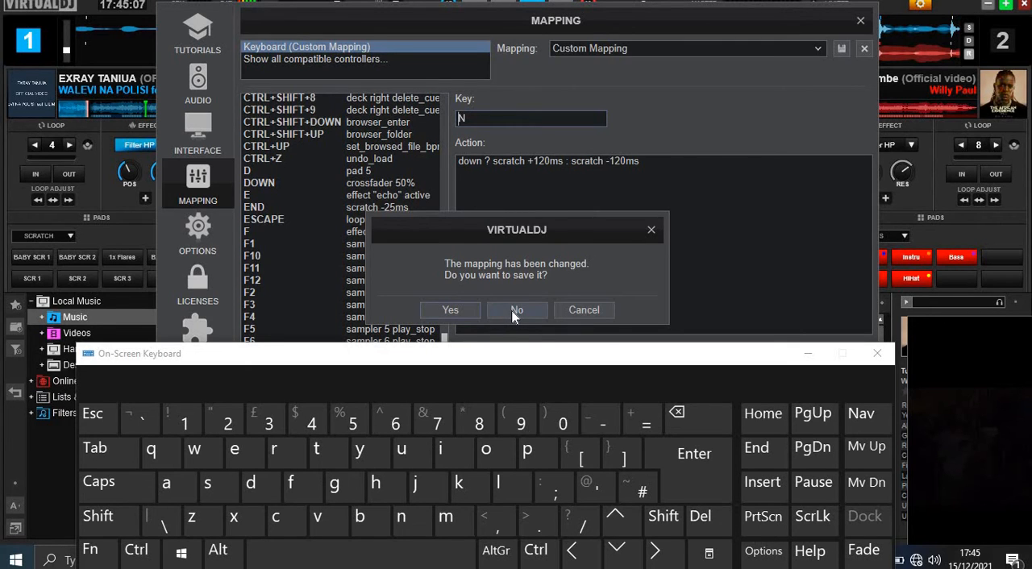
Decline saving the mapping and test a mapped key on the focused decks
left_click(516, 310)
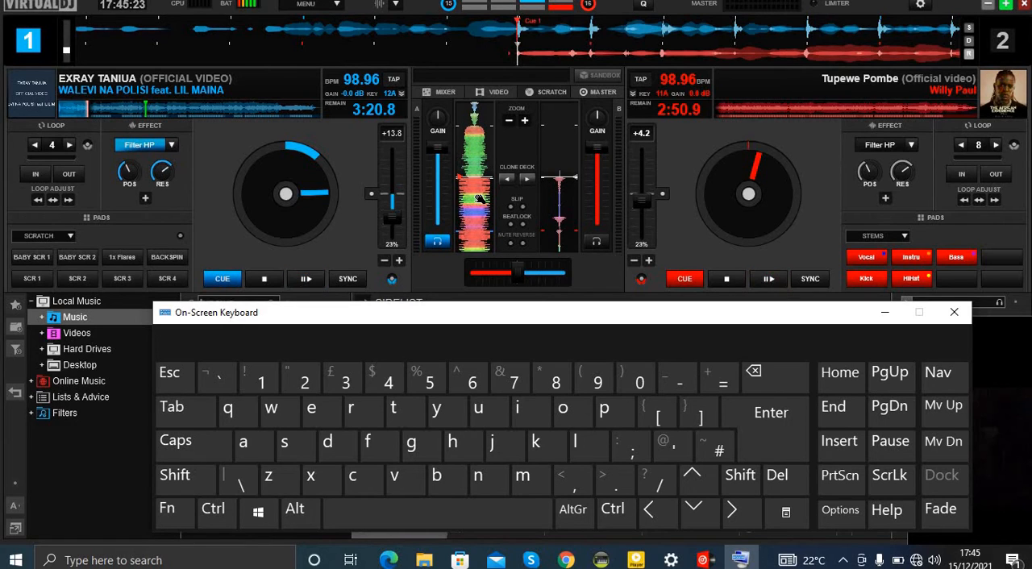
left_click(638, 382)
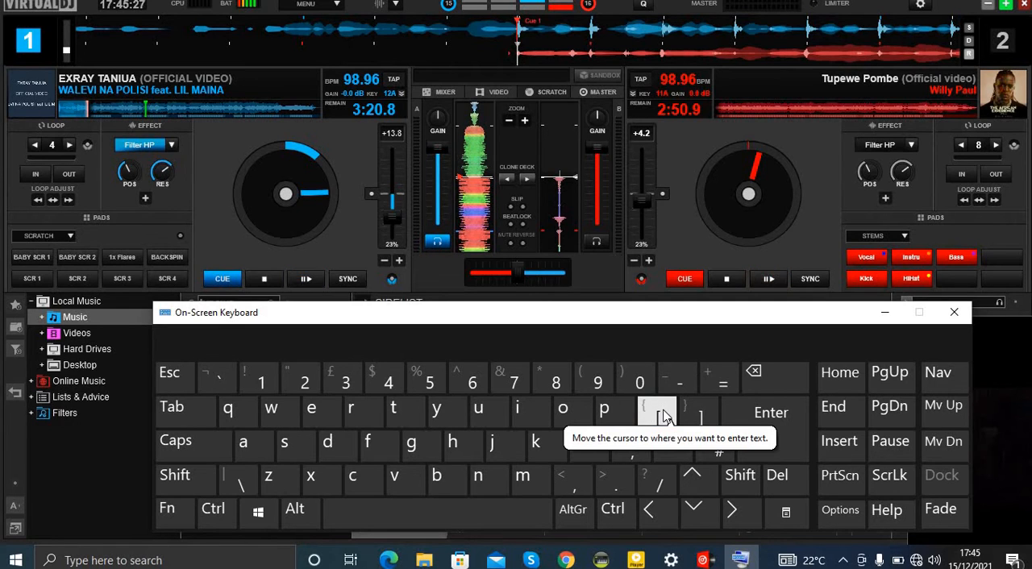
mouse_move(340, 147)
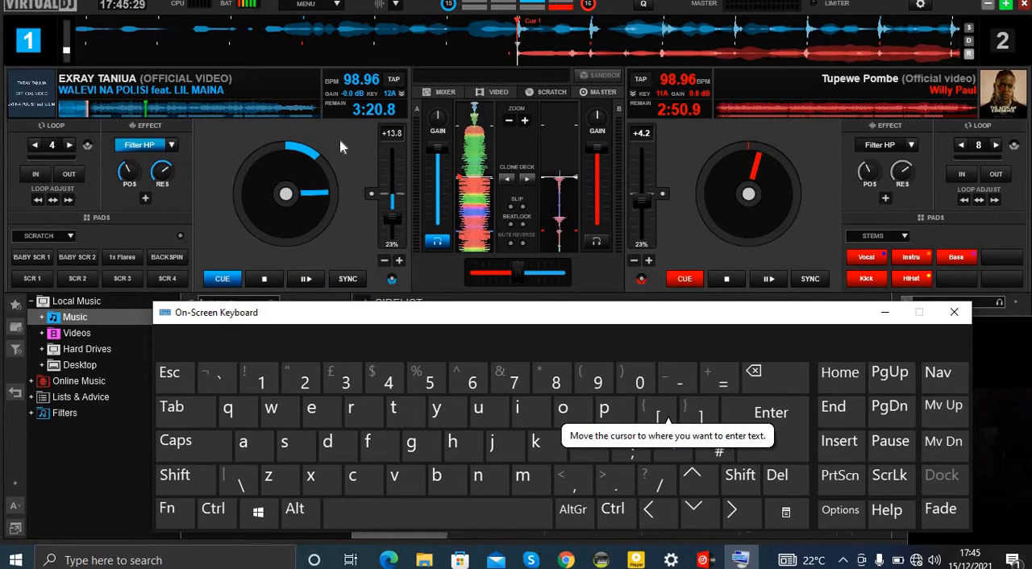
left_click(173, 143)
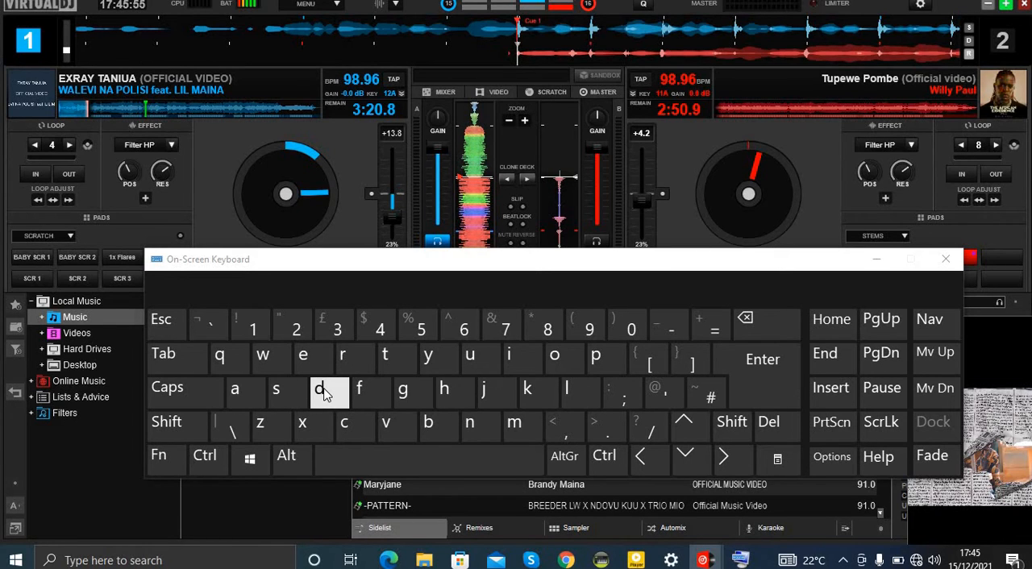
left_click(320, 387)
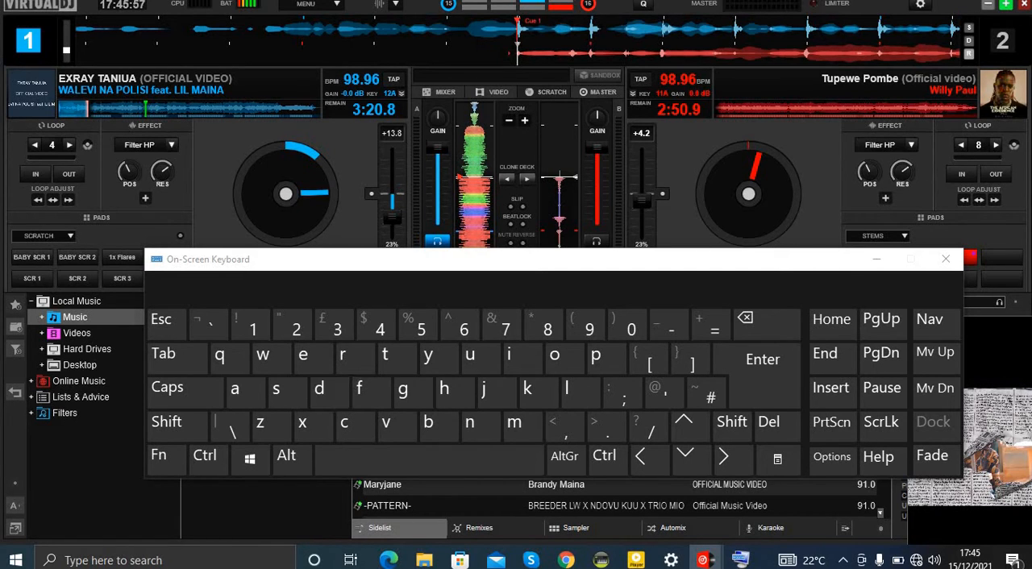
left_click(380, 329)
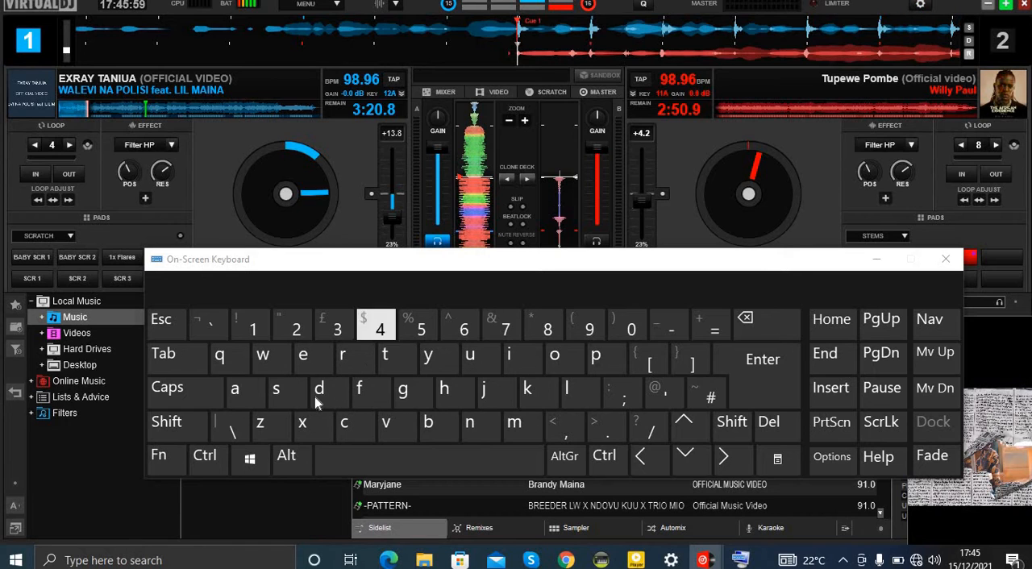
left_click(319, 387)
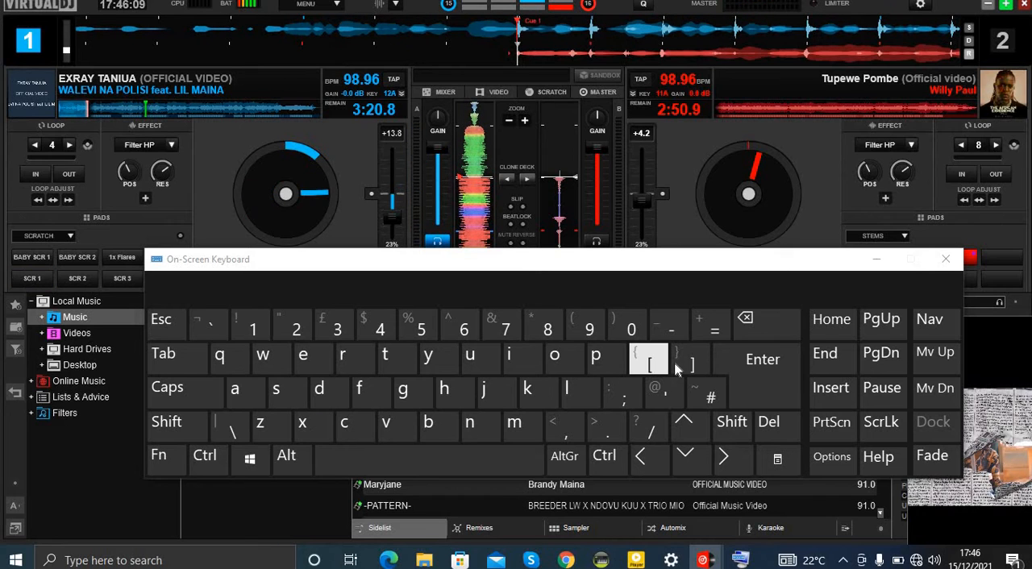
left_click(690, 358)
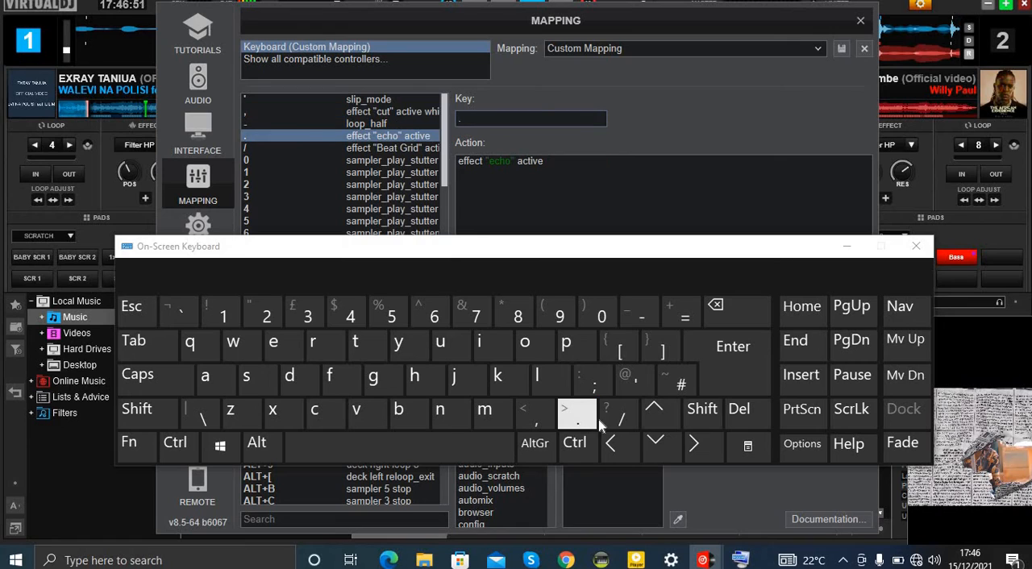
Look up the period key's echo effect action in the reopened mapping
left_click(620, 413)
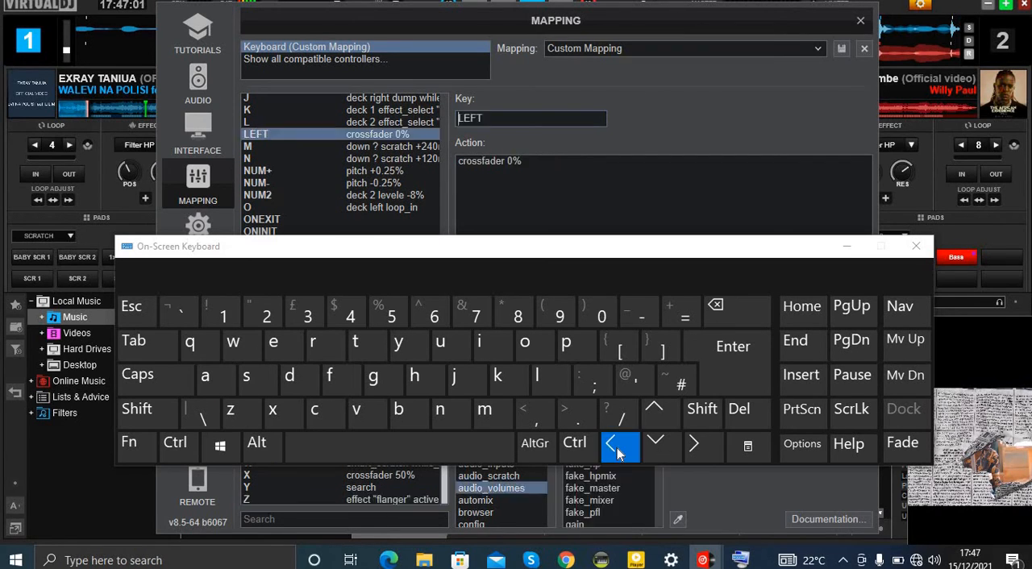
Check the Left, Down and Right keys mapped to crossfader 0%, 50% and 100%
left_click(655, 445)
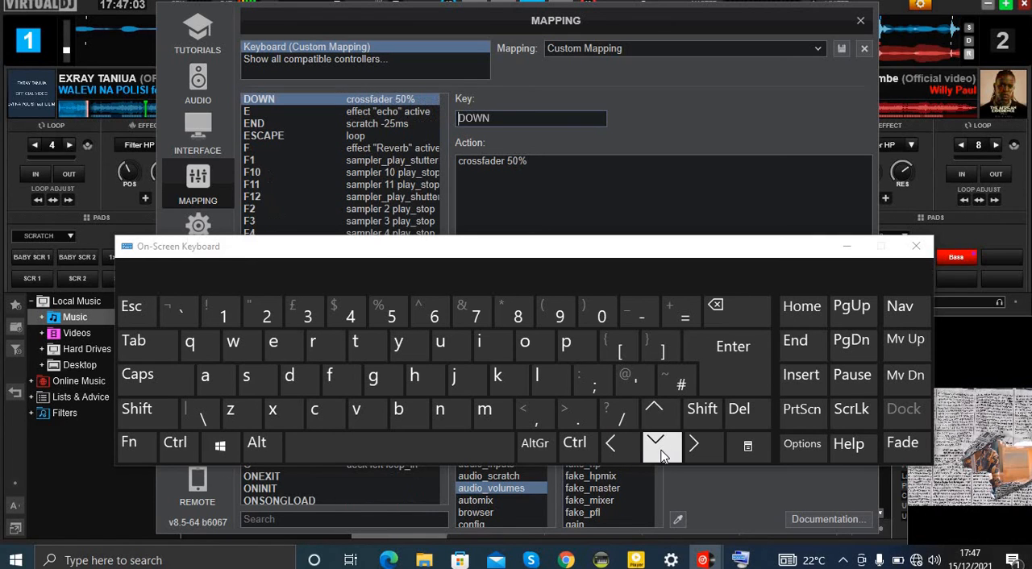
left_click(694, 441)
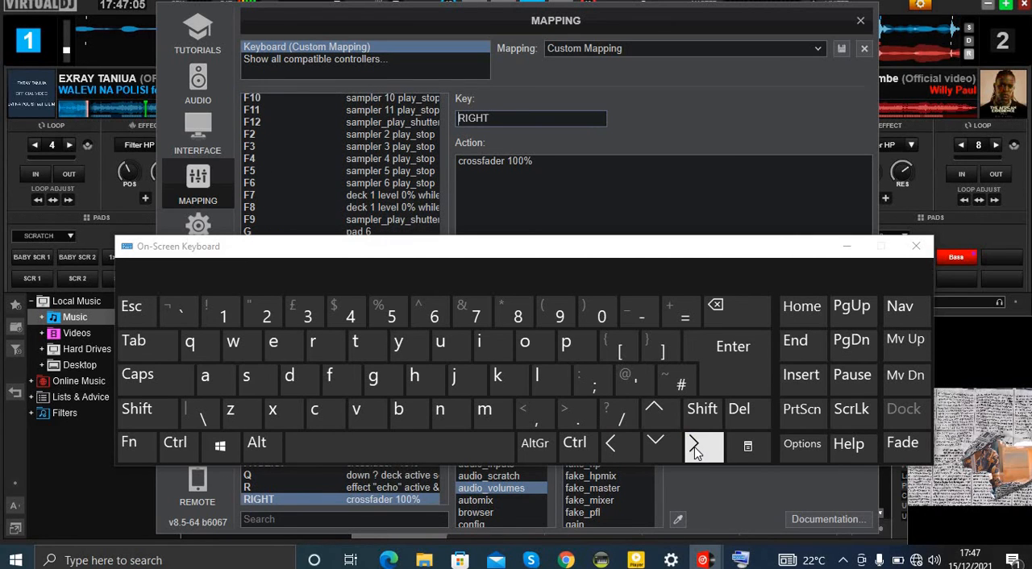
left_click(655, 445)
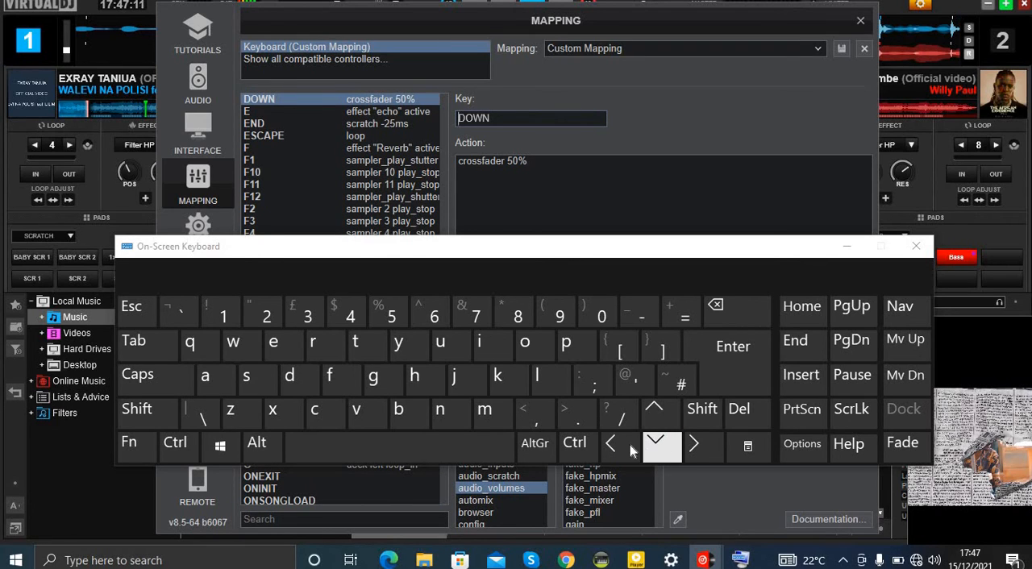
left_click(610, 445)
type("5")
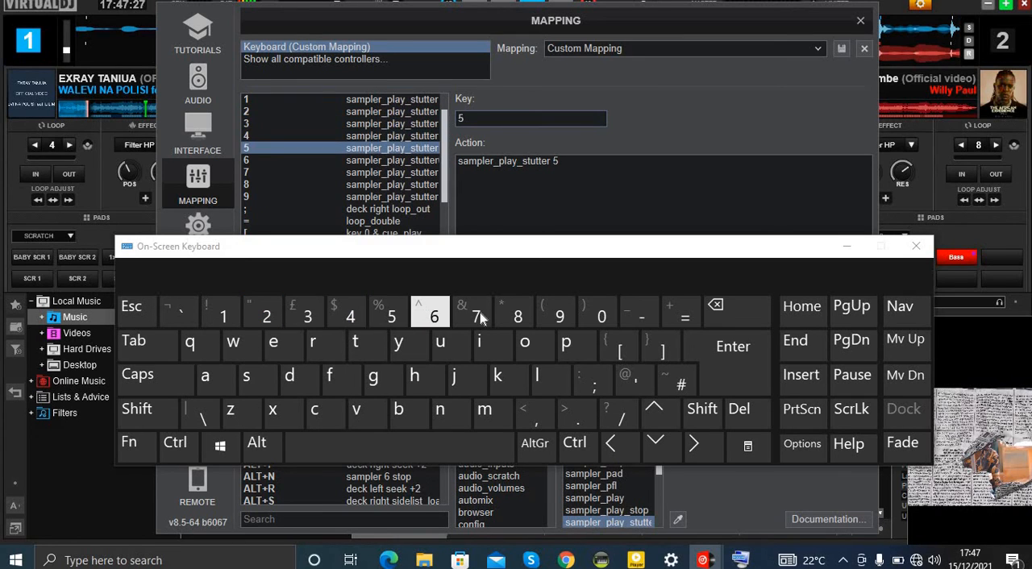
Check number keys' sampler_play_stutter actions including sampler 10, then close settings
left_click(600, 315)
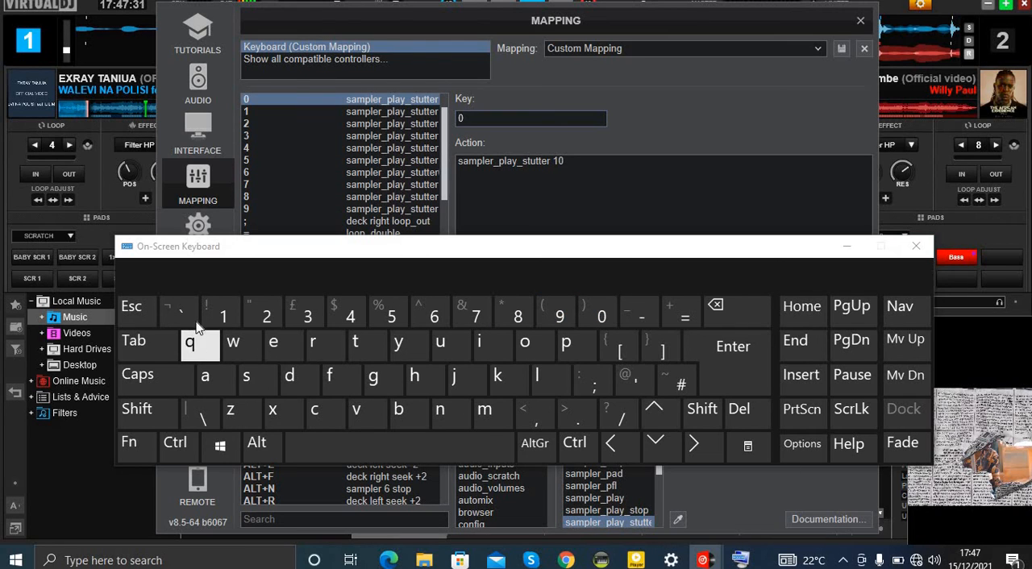
left_click(222, 314)
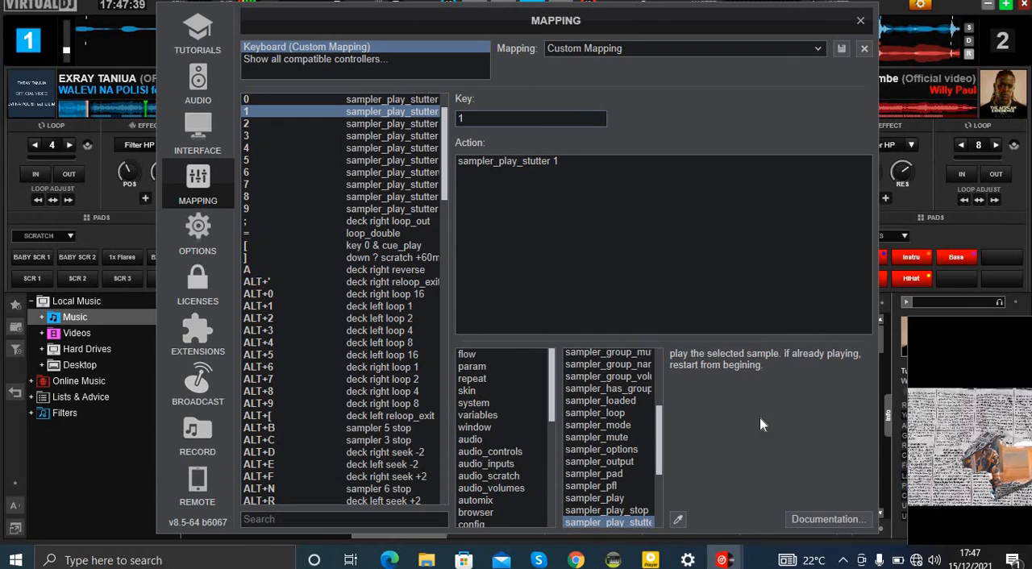
left_click(862, 19)
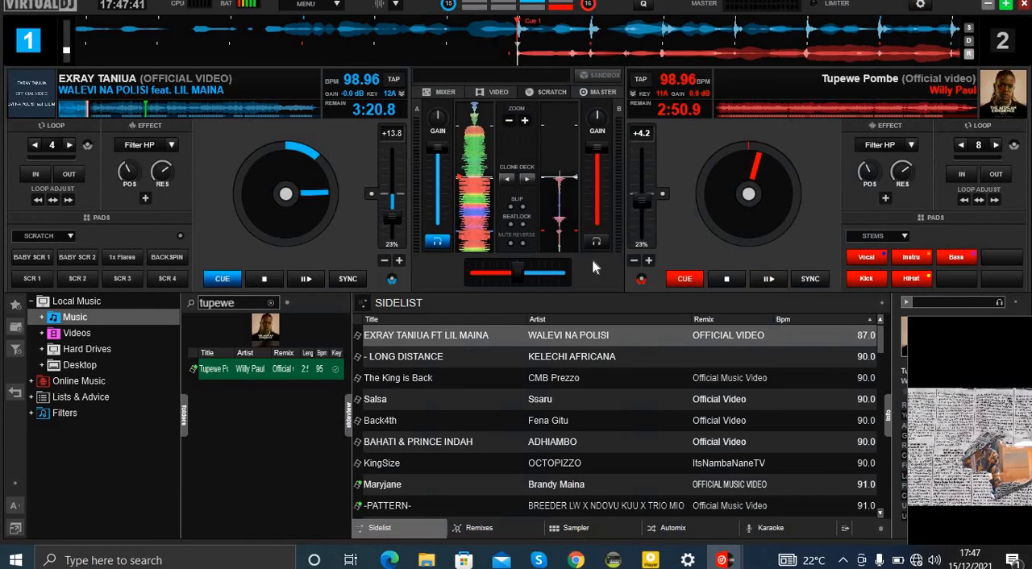